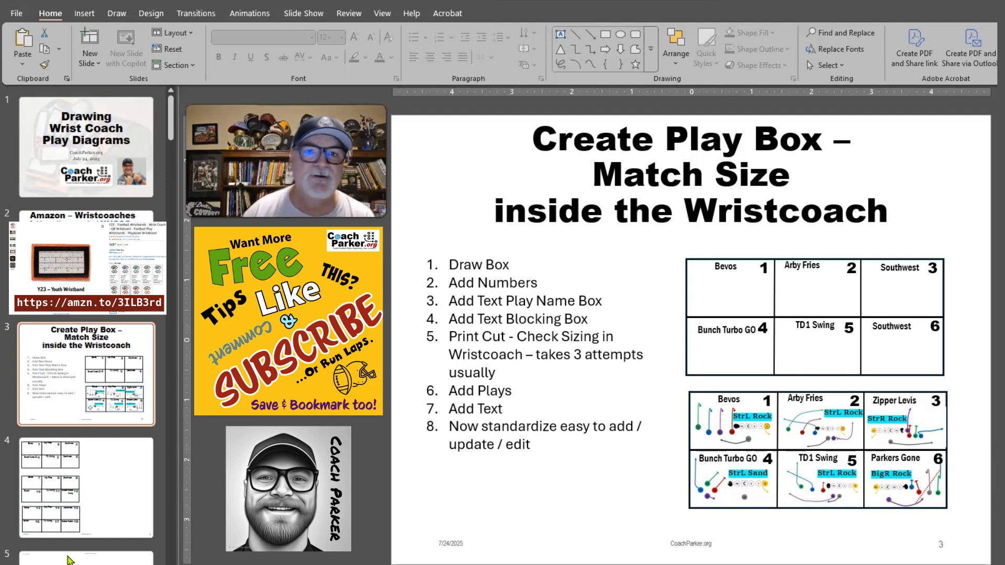
pyautogui.moveTo(109, 408)
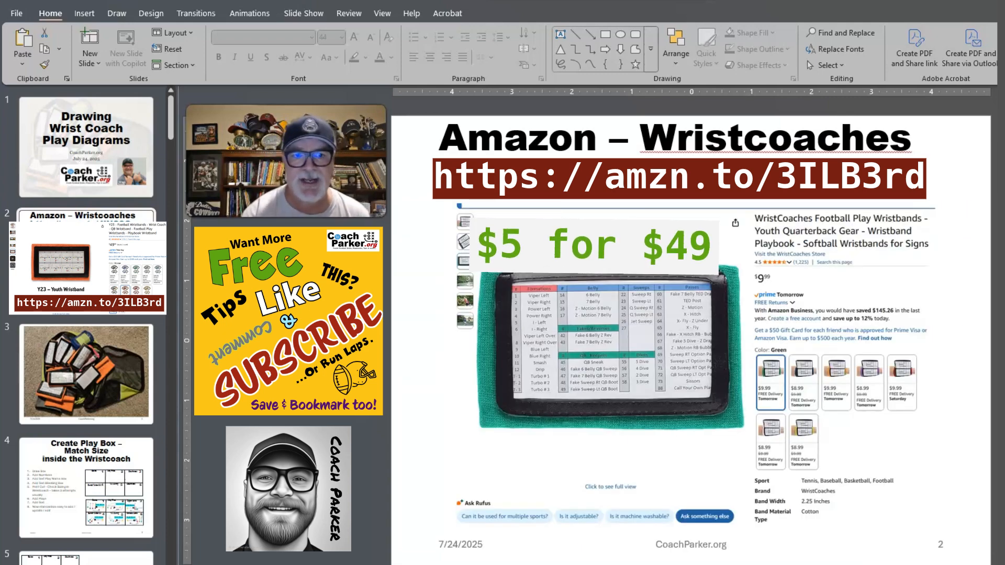
# - Go to the slide with three numbered play-box grids listing plays 1 through 18
pyautogui.click(85, 487)
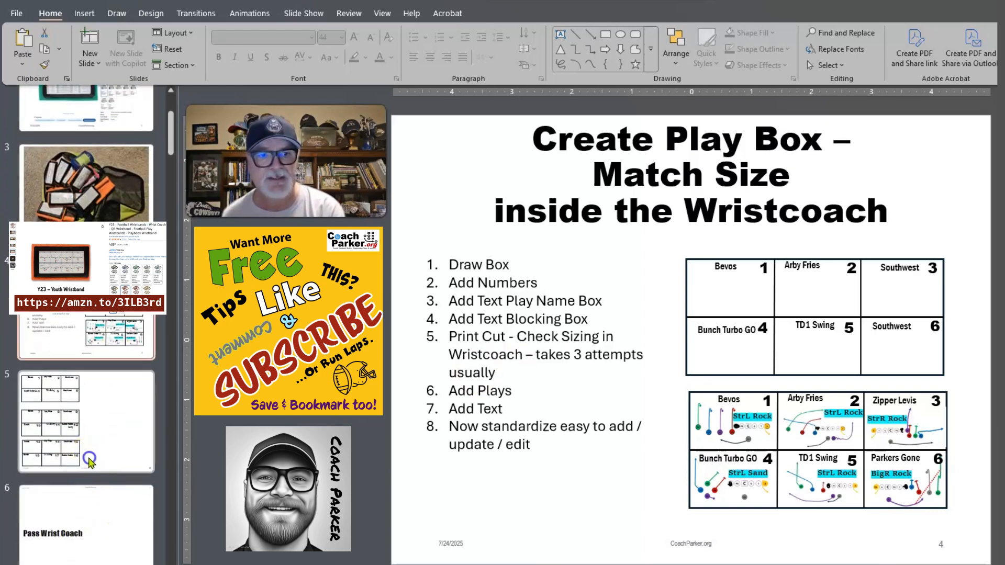
pyautogui.click(86, 419)
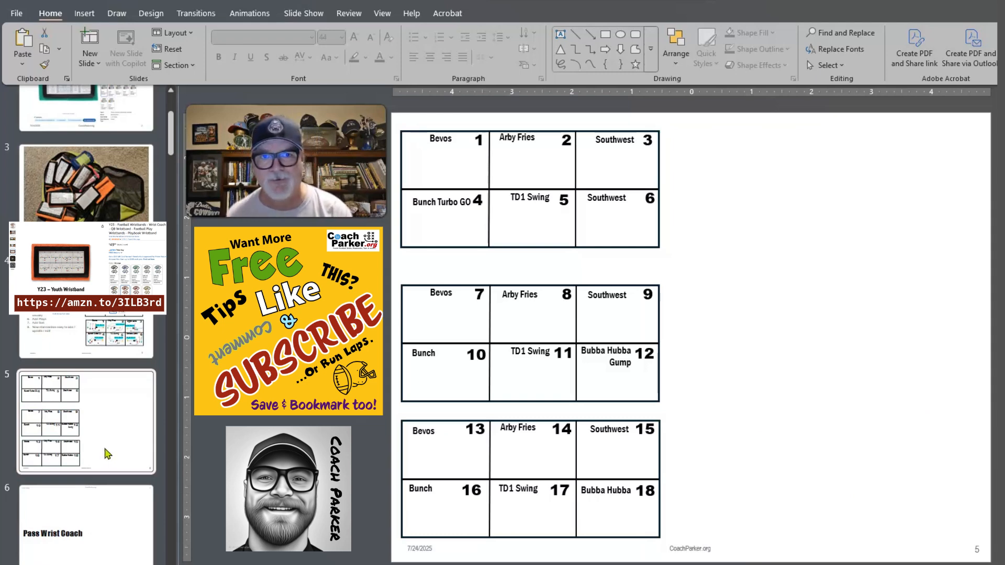
# - Draw a rectangle beside the top diagram grid with a vertical divider and a horizontal row line
pyautogui.scroll(-3)
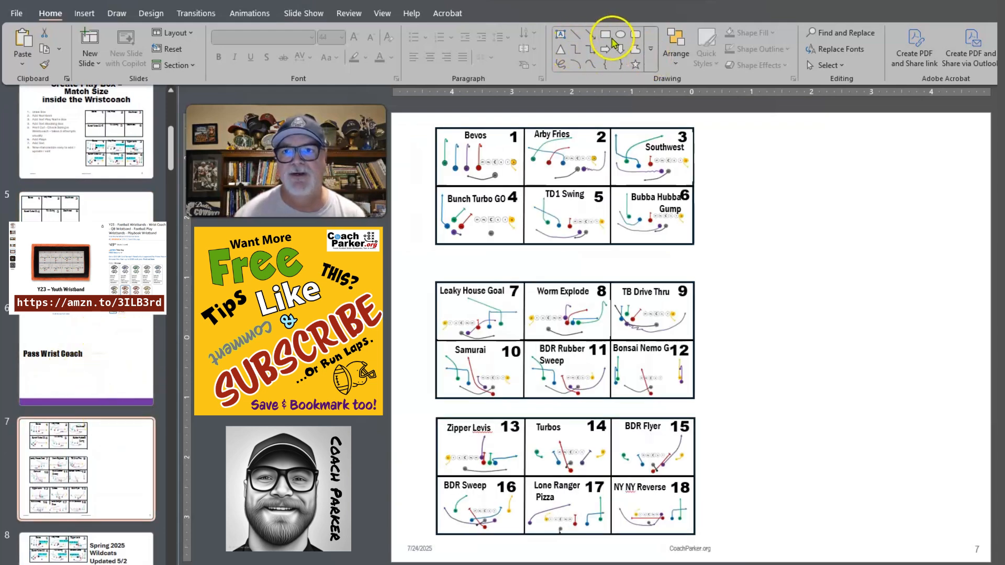
pyautogui.moveTo(712, 125); pyautogui.dragTo(821, 250)
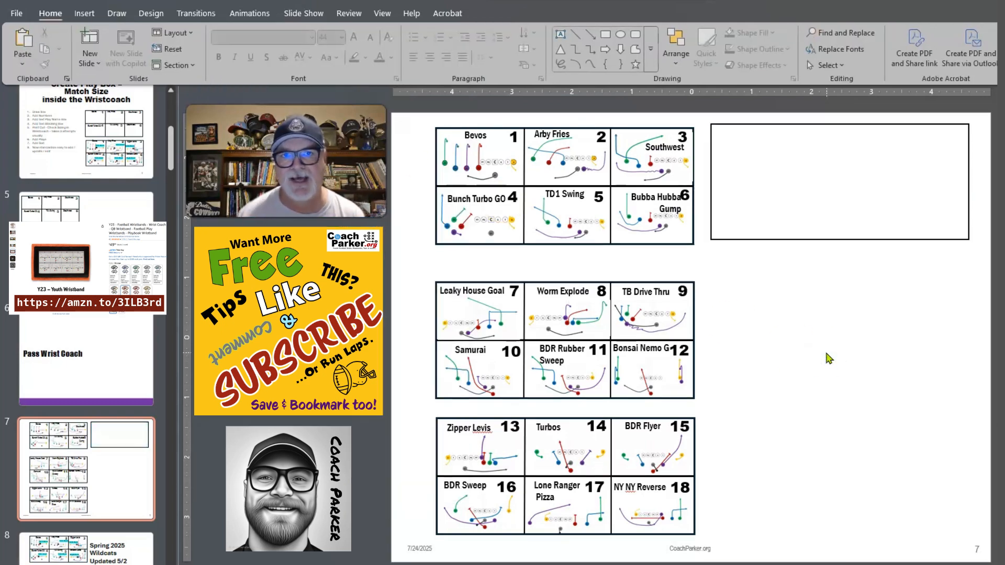
pyautogui.moveTo(797, 239)
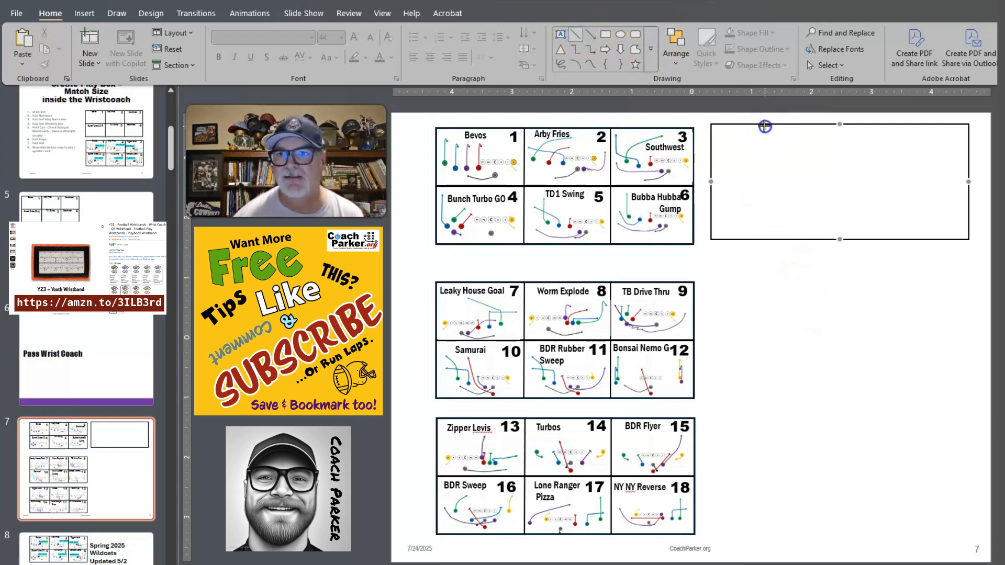
pyautogui.moveTo(765, 125); pyautogui.dragTo(768, 244)
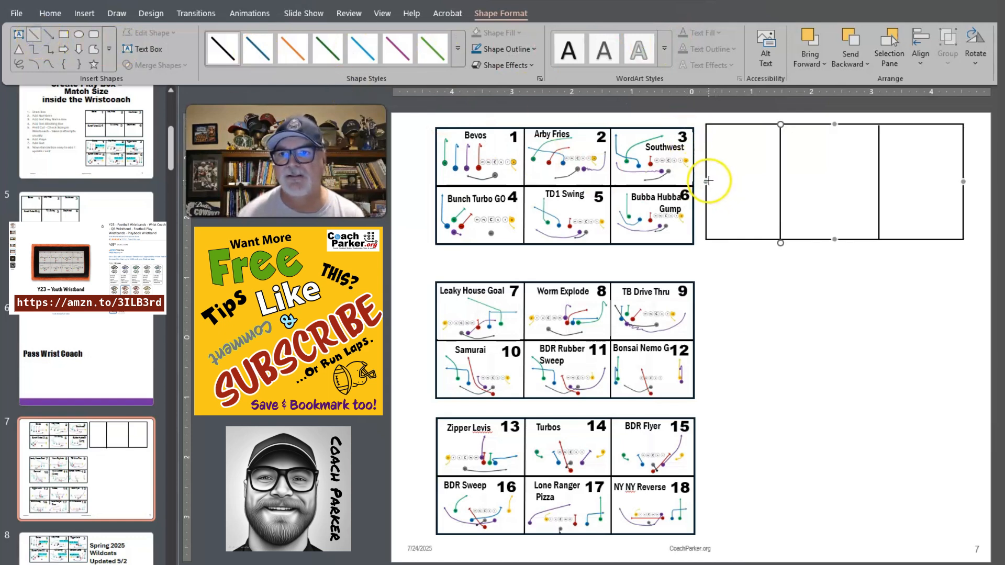
pyautogui.moveTo(709, 180); pyautogui.dragTo(961, 178)
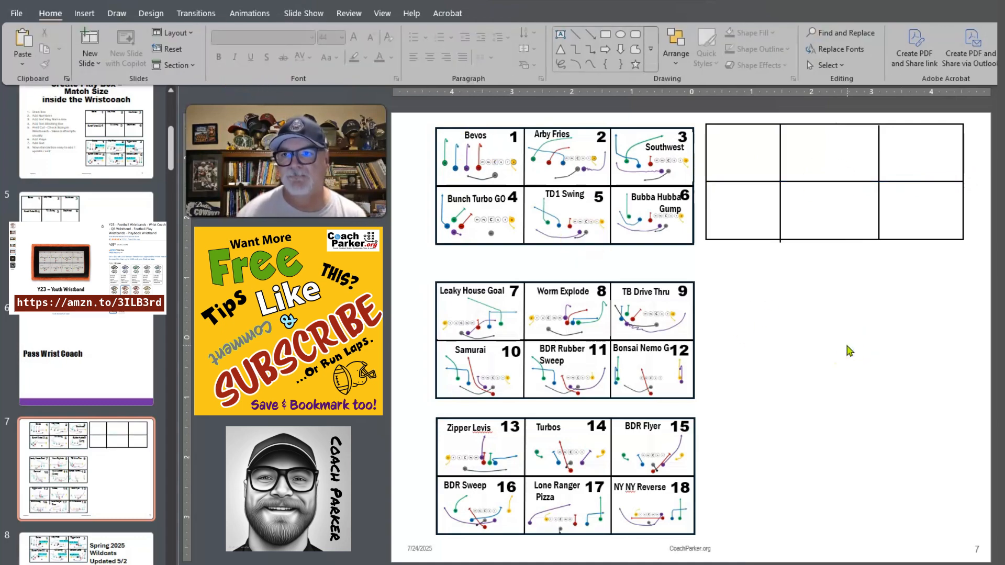
# - Adjust the box shapes and nudge the vertical divider into an even position
pyautogui.rightClick(834, 241)
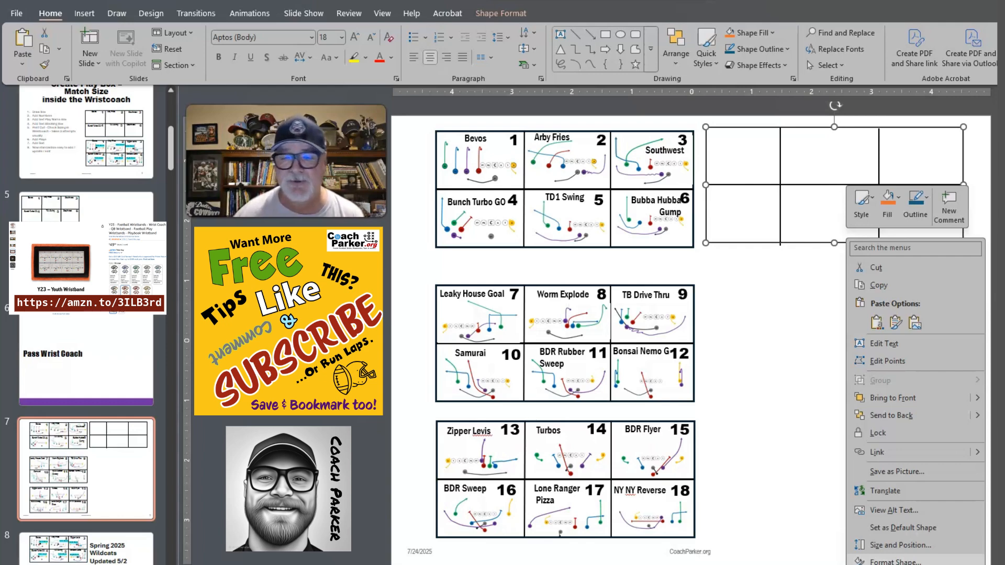
pyautogui.click(765, 321)
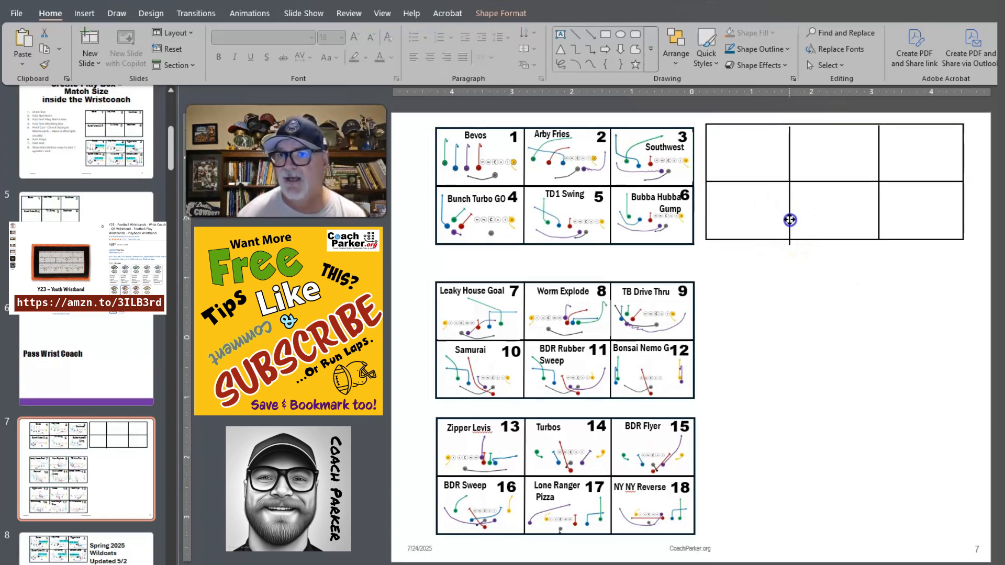
pyautogui.moveTo(790, 220); pyautogui.dragTo(879, 214)
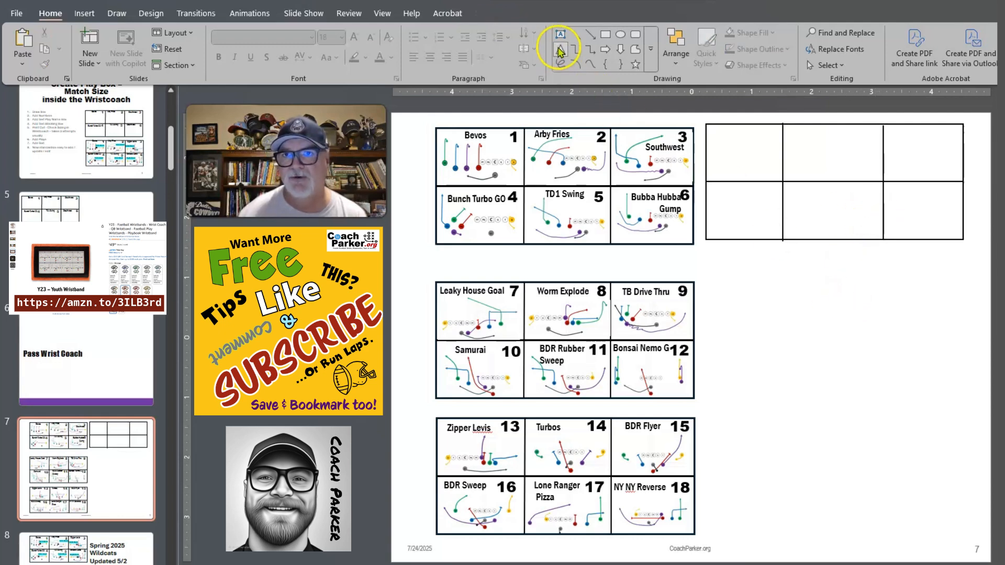
# - Add a 'Play' text label in cell 1 and shrink the cell number's font size
pyautogui.click(834, 186)
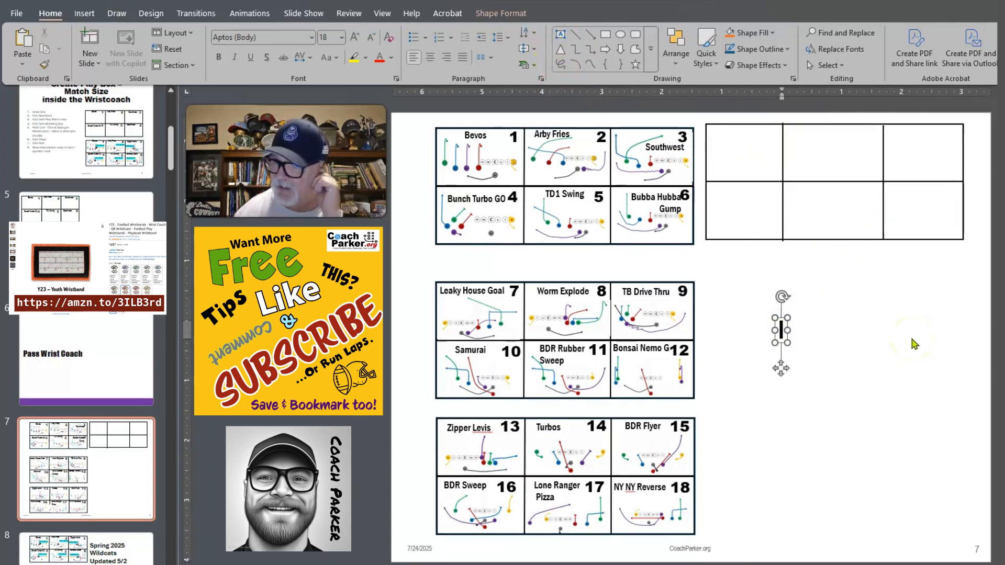
pyautogui.write('Play 1')
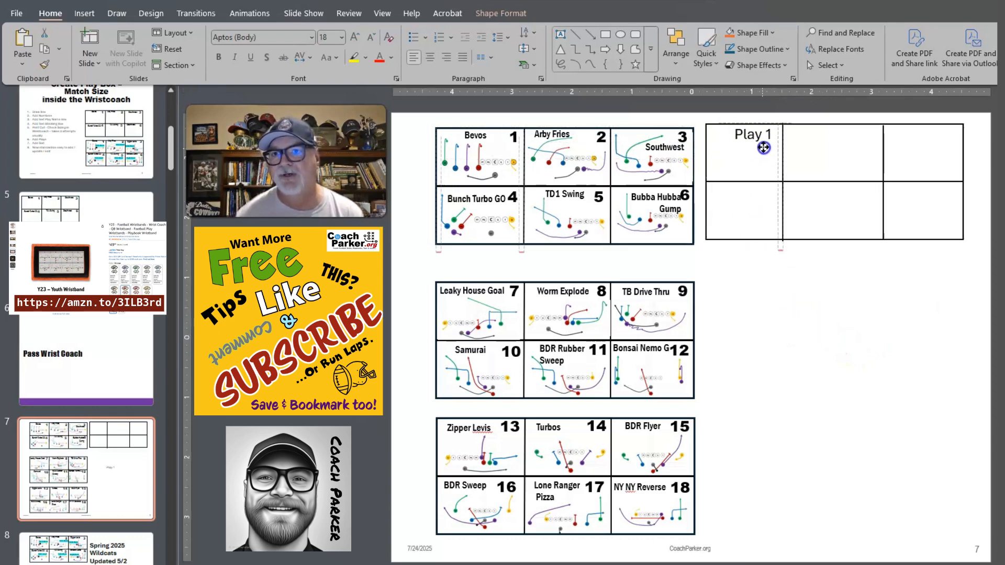
pyautogui.click(760, 136)
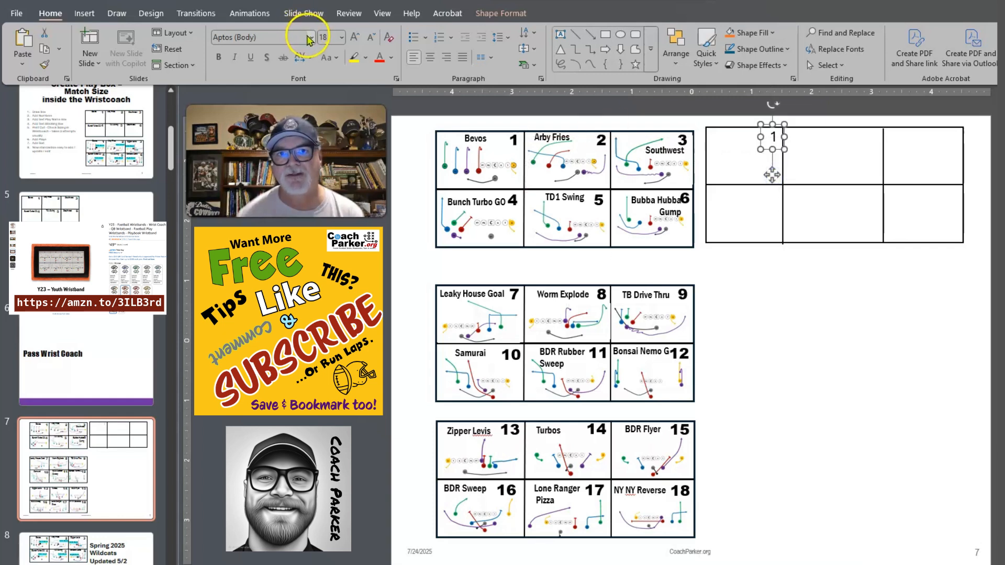
pyautogui.click(308, 38)
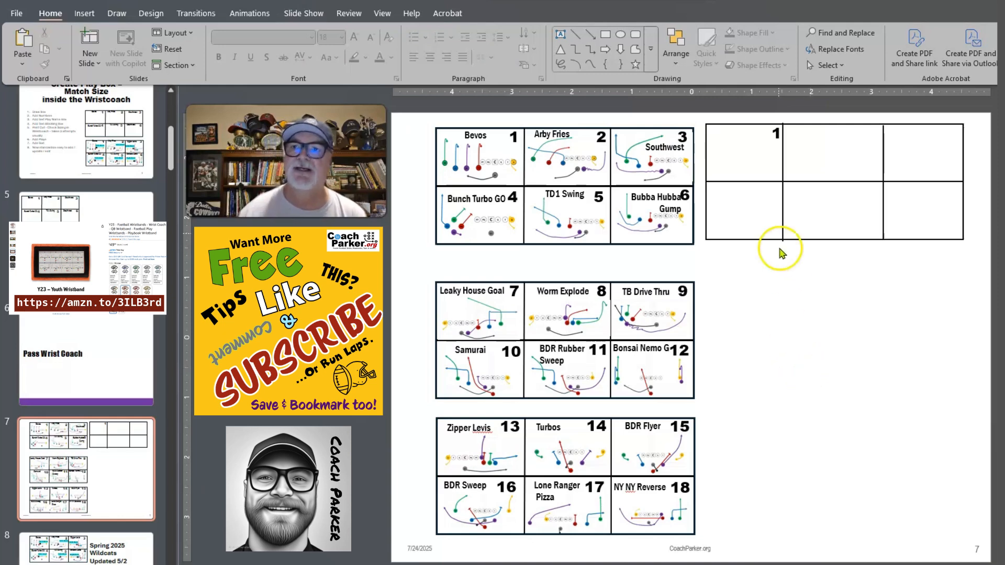
# - Paste a label copy, edit it to 'Play Name', move it beside number 1 and make it smaller
pyautogui.rightClick(776, 151)
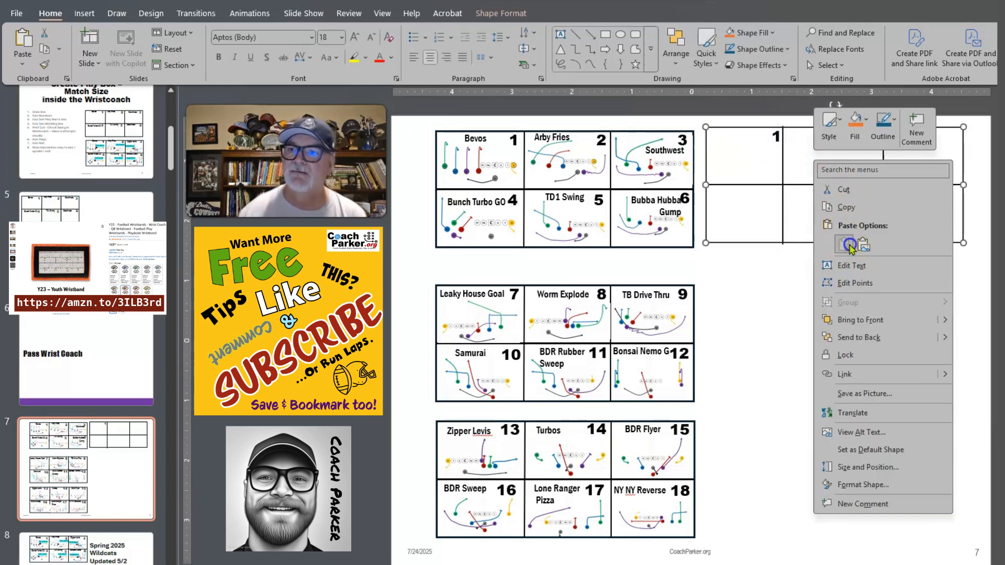
pyautogui.click(846, 244)
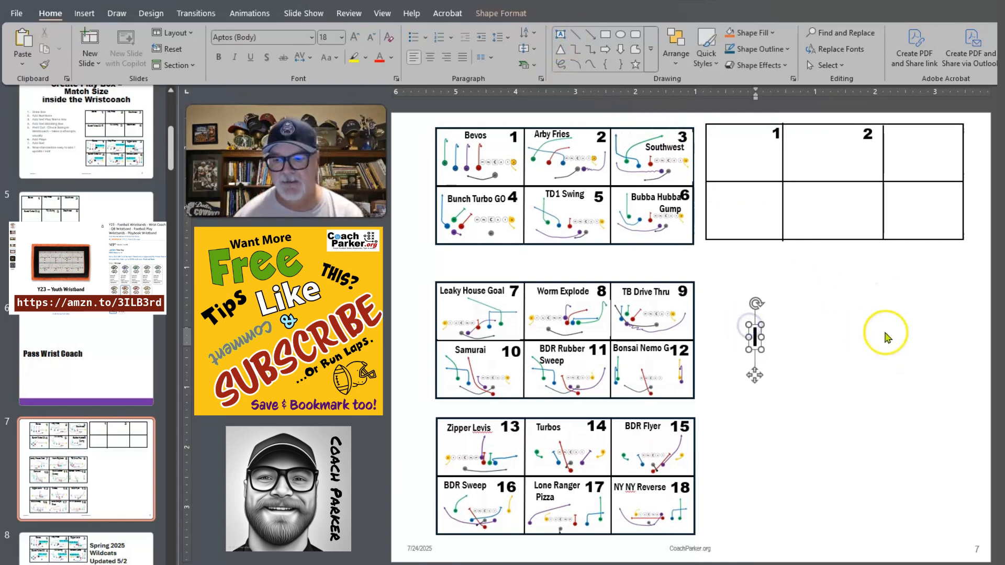
pyautogui.write('Play Name')
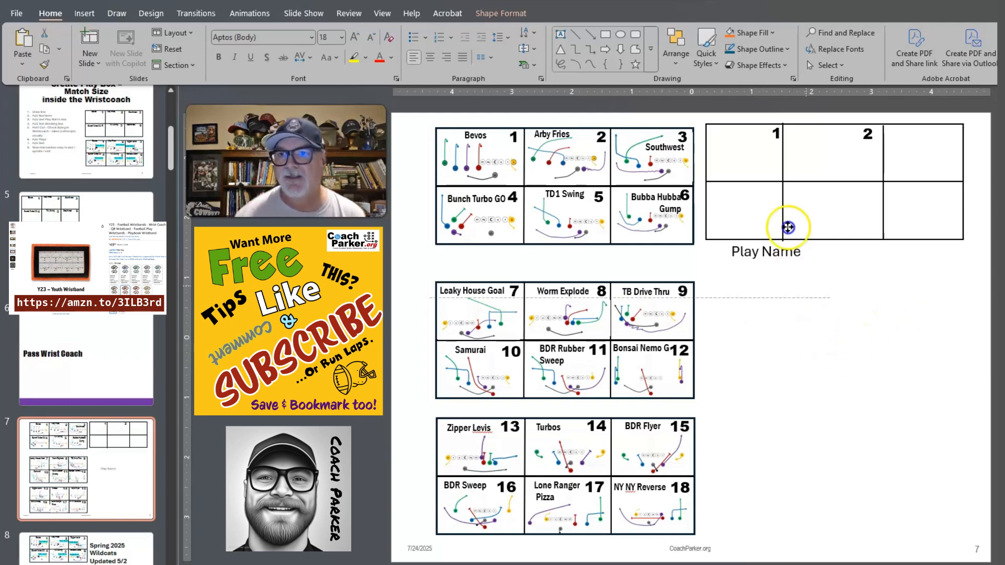
pyautogui.moveTo(788, 227); pyautogui.dragTo(742, 140)
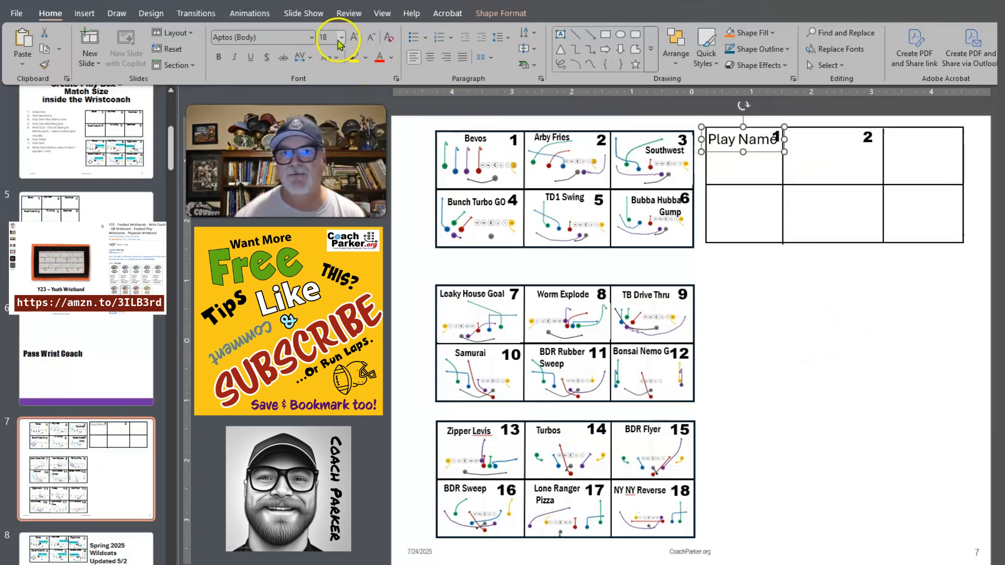
pyautogui.click(341, 38)
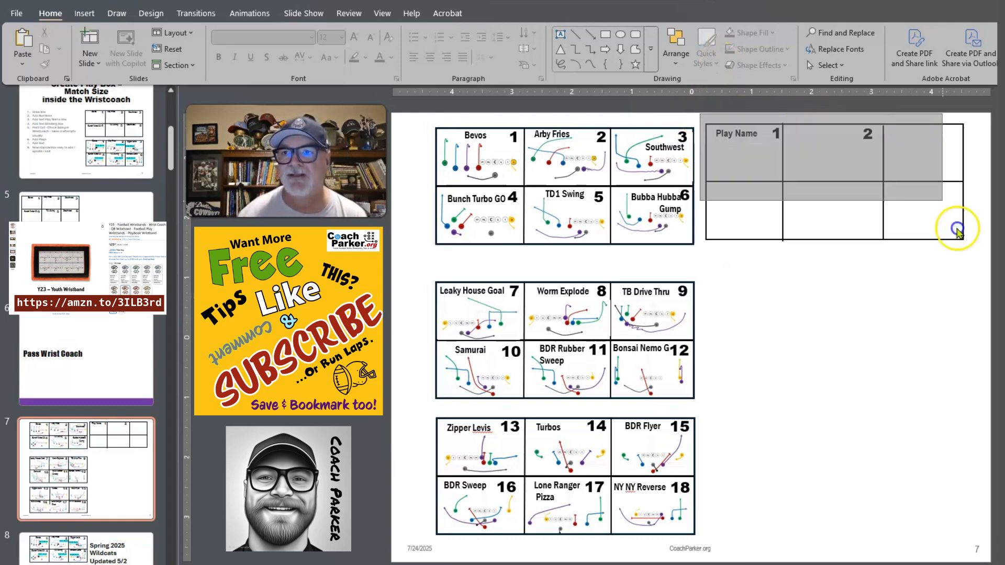
# - Select the whole blank numbered grid for duplication down the slide
pyautogui.click(957, 229)
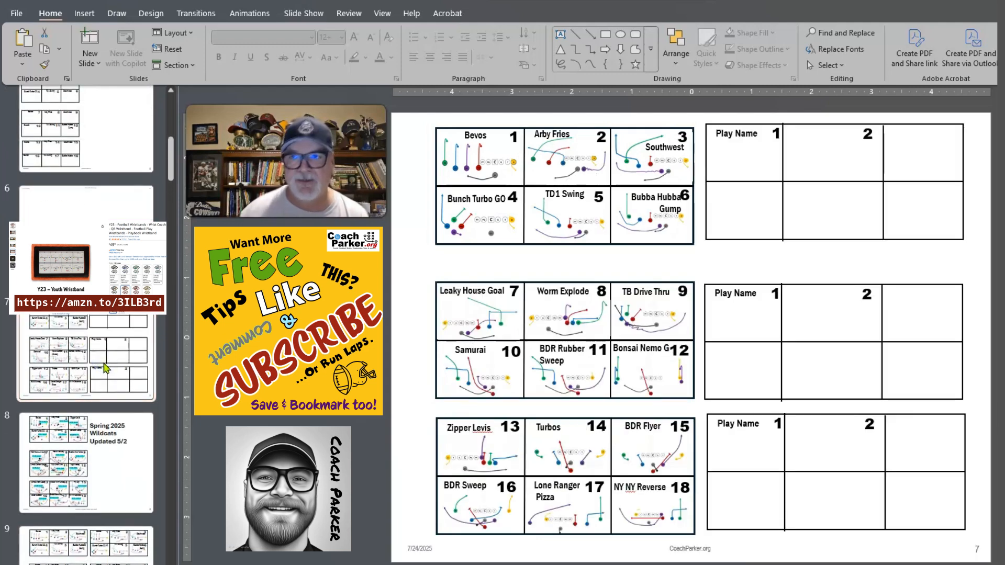
pyautogui.moveTo(106, 368)
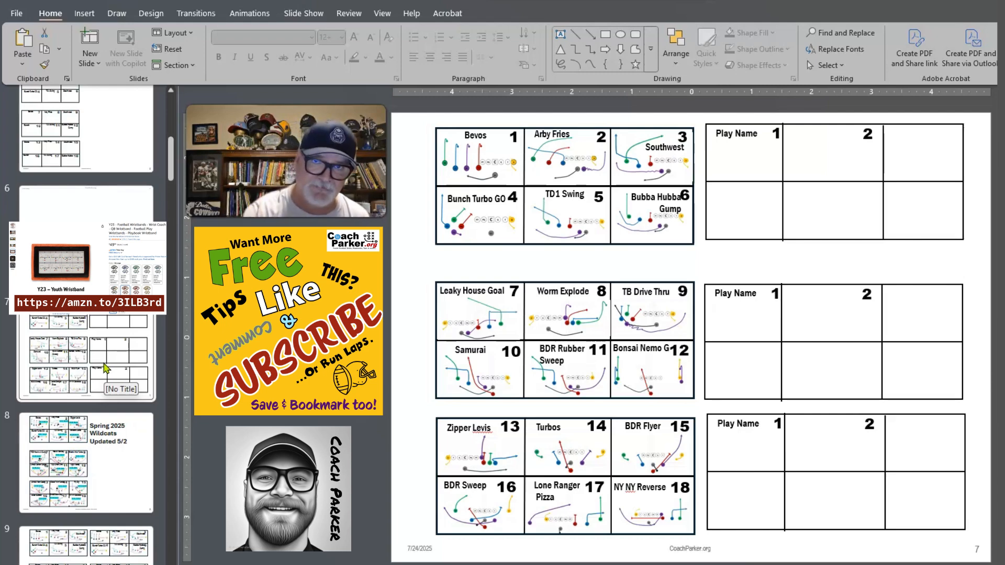
# - Navigate to the Quads Left 'Bevo' #1 play diagram slide
pyautogui.scroll(-3)
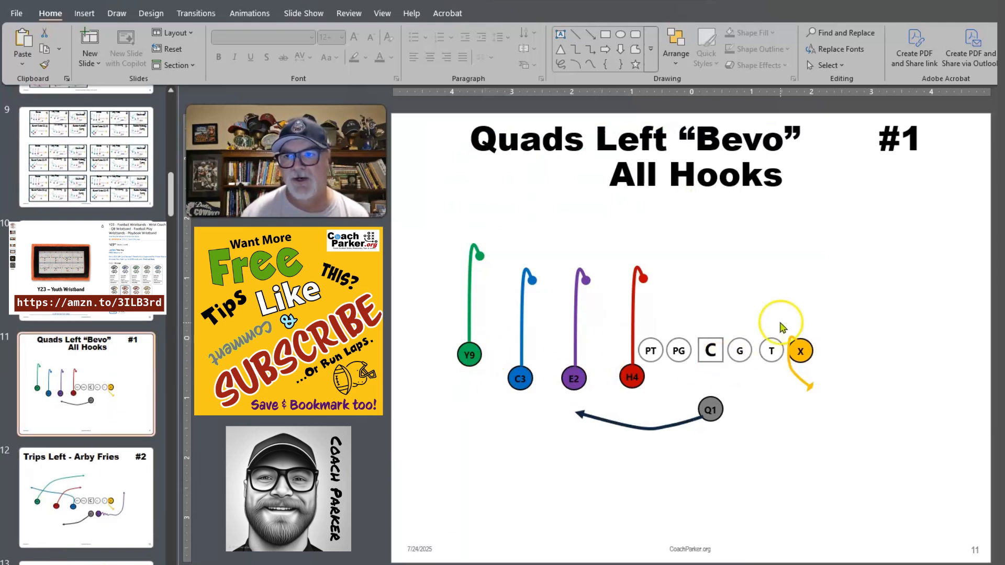
pyautogui.moveTo(781, 321); pyautogui.dragTo(516, 336)
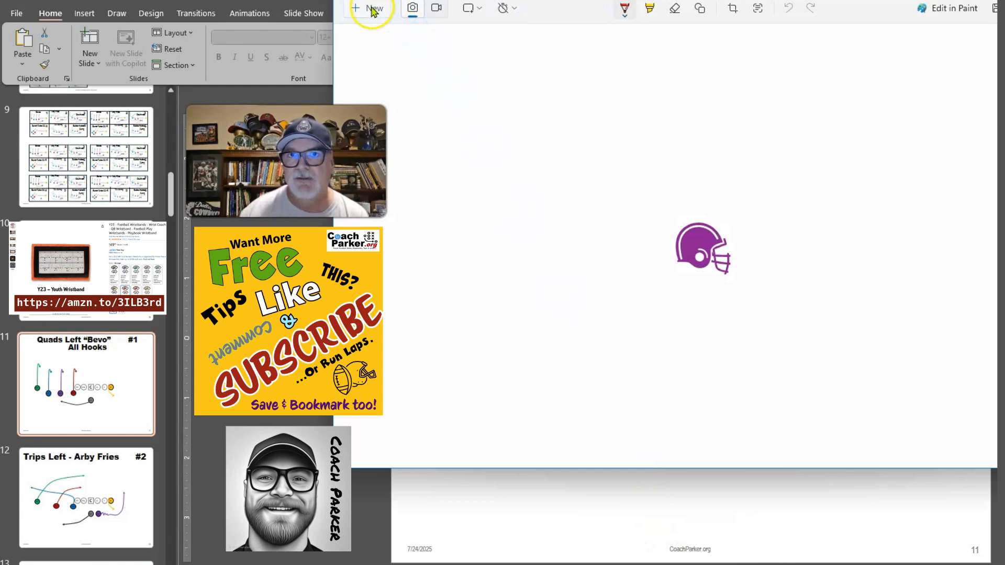
# - Start a new Snipping Tool capture of the Bevo play diagram
pyautogui.click(86, 384)
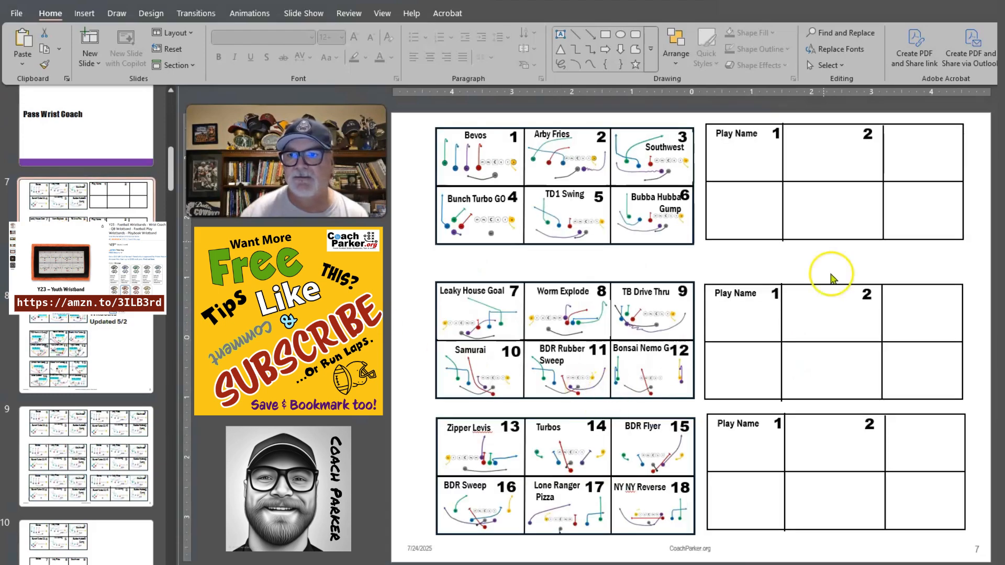
# - Fit the pasted Bevo diagram inside cell 1 of the top blank grid
pyautogui.click(831, 275)
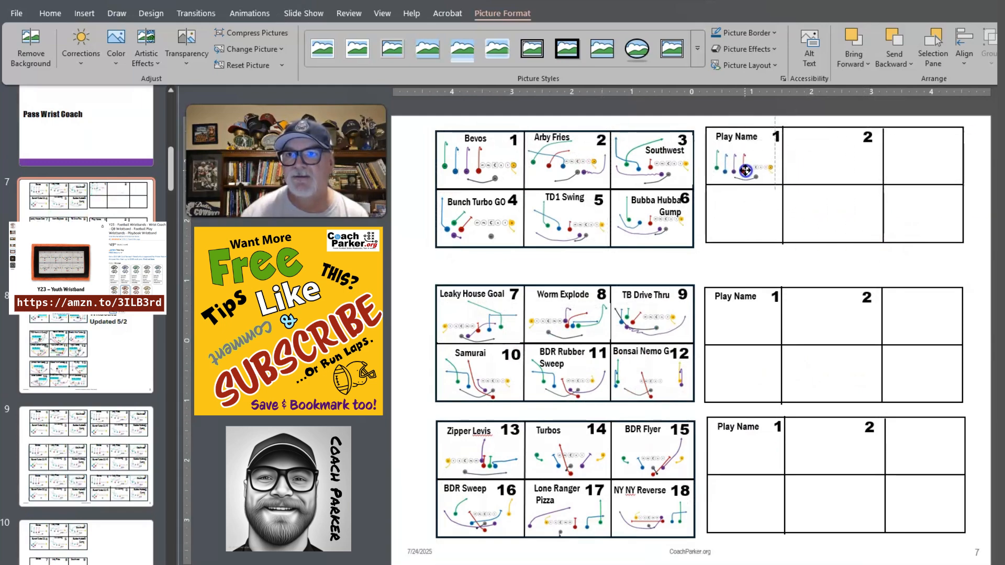
pyautogui.click(745, 168)
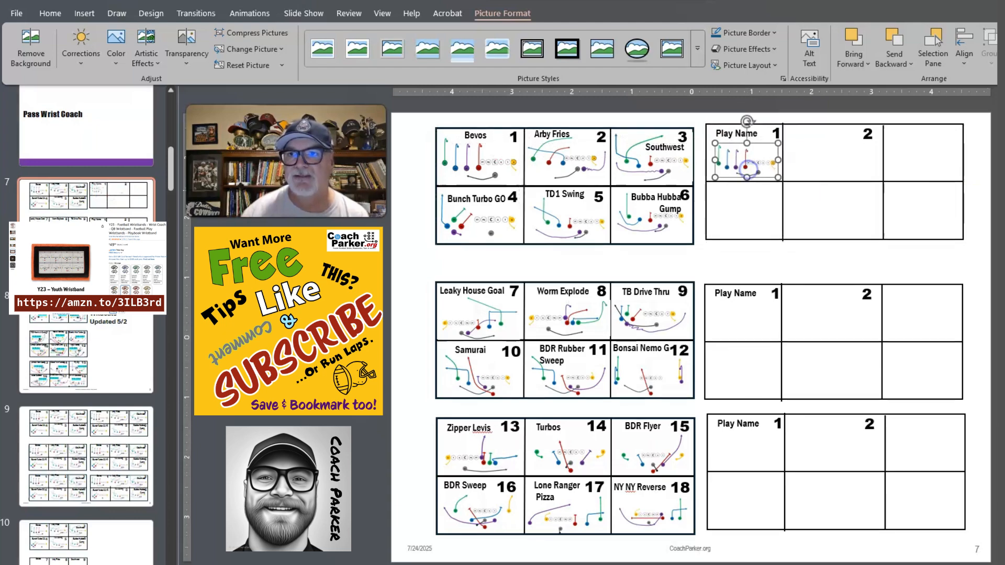
pyautogui.click(51, 13)
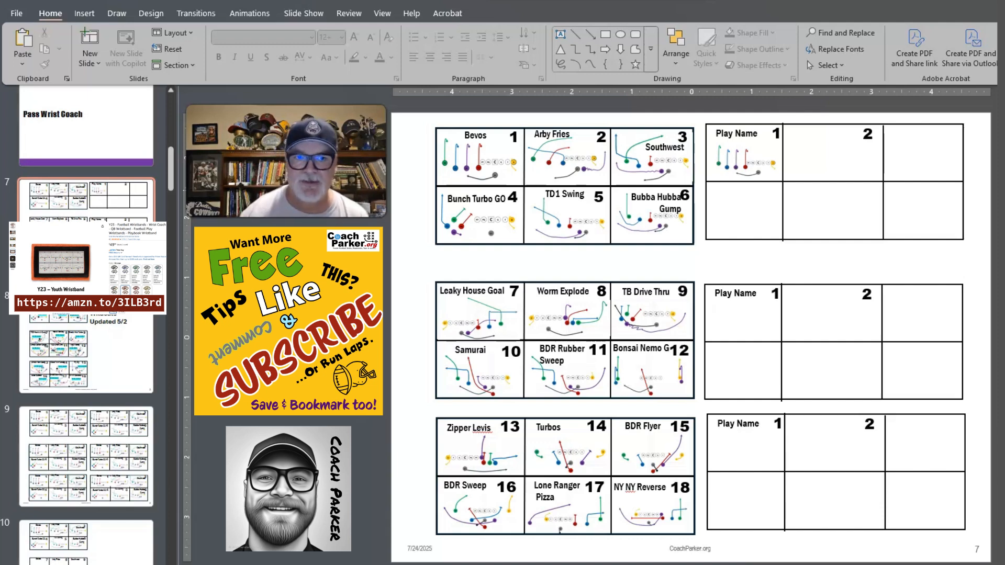
# - Copy the Trips Left Arby Fries diagram and paste it onto the play-box grid slide
pyautogui.scroll(-3)
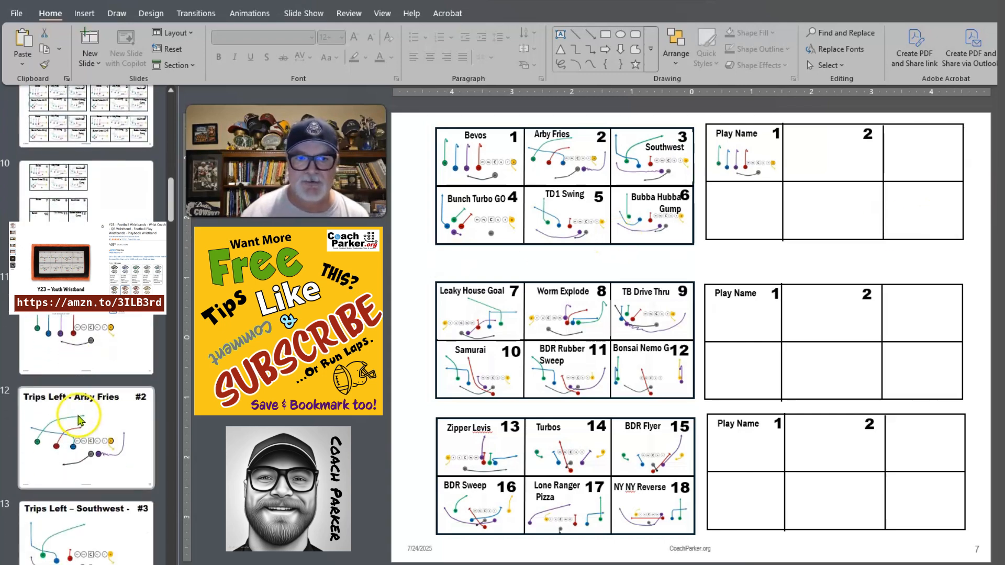
pyautogui.click(87, 439)
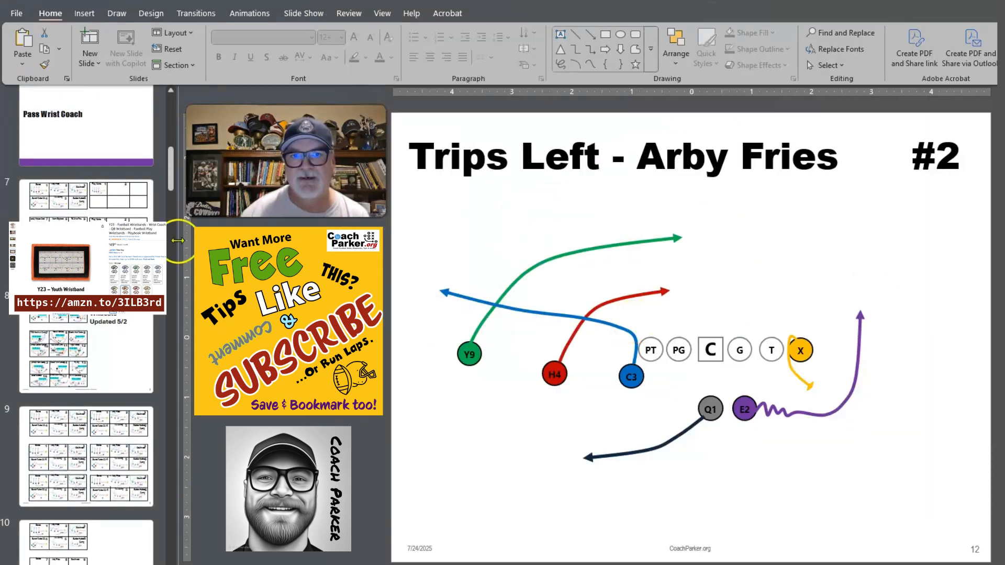
pyautogui.rightClick(535, 260)
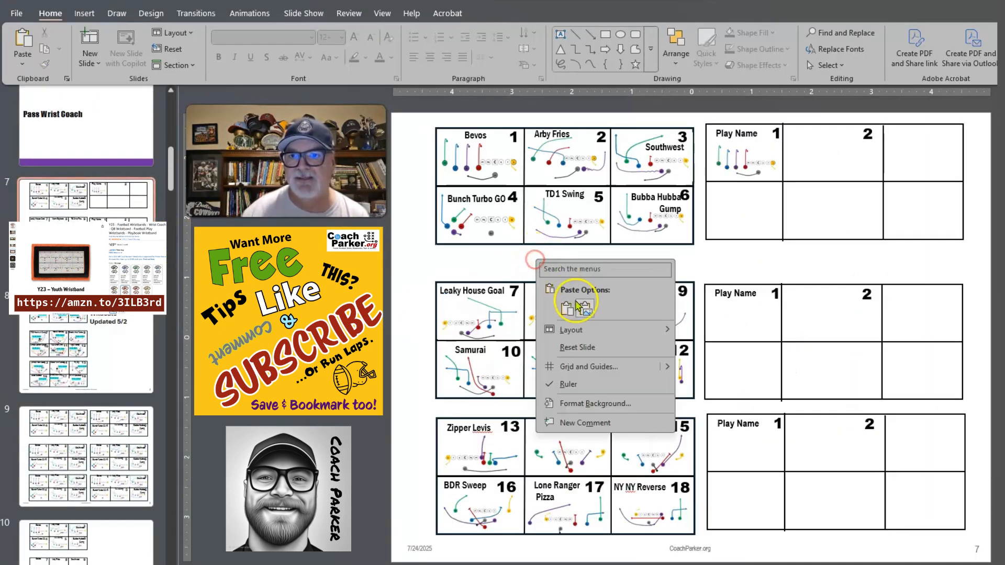
pyautogui.click(568, 308)
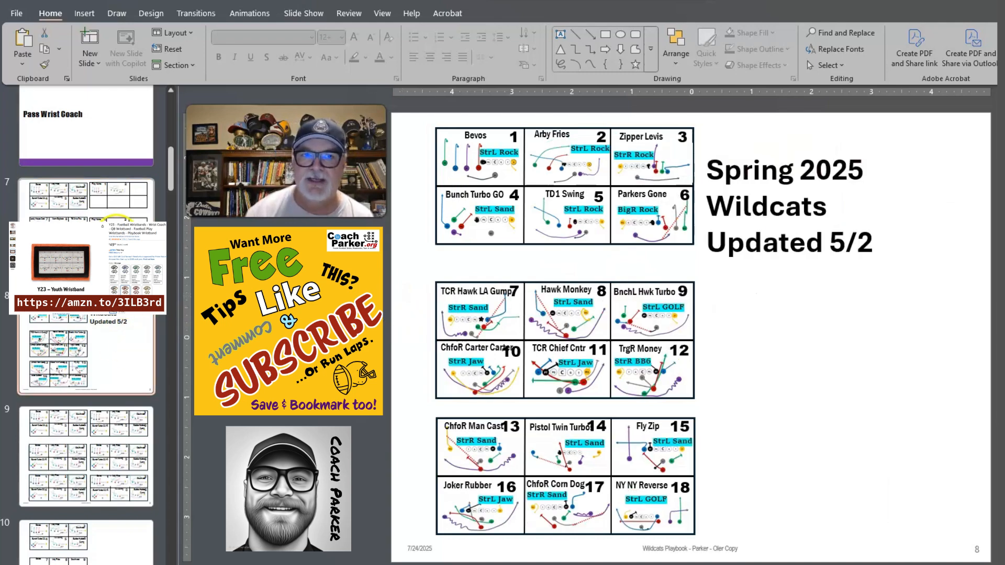
# - Go to the Spring 2025 Wildcats slide, then the Amazon Wristcoaches listing slide
pyautogui.click(87, 347)
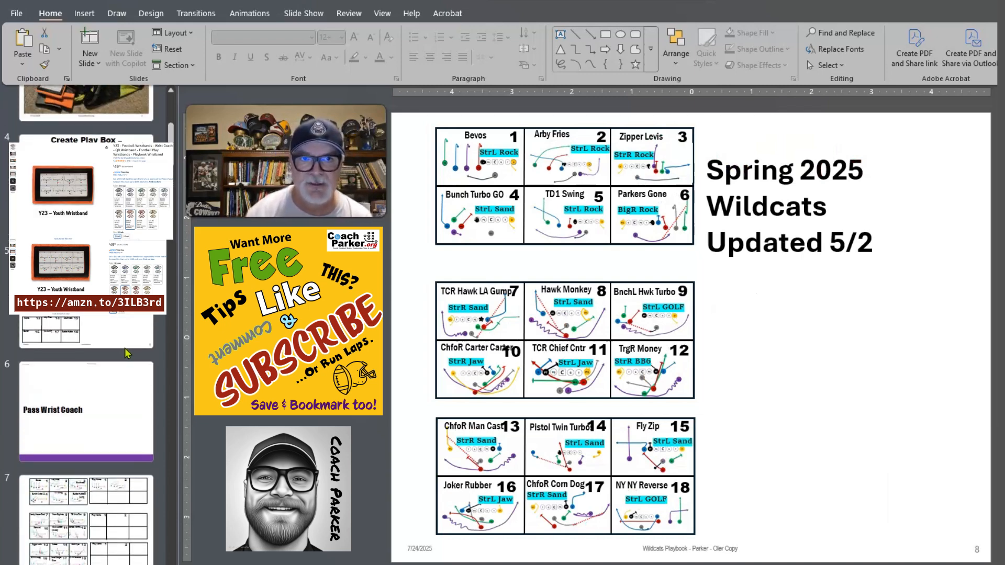
pyautogui.scroll(-3)
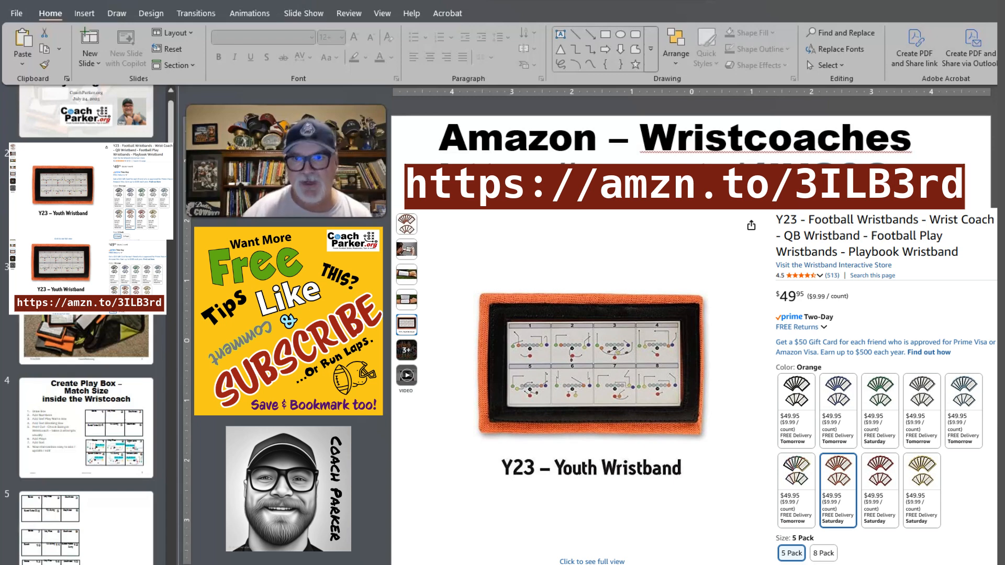
# - Scroll the thumbnails down to the slide with six filled play-box grids
pyautogui.scroll(-3)
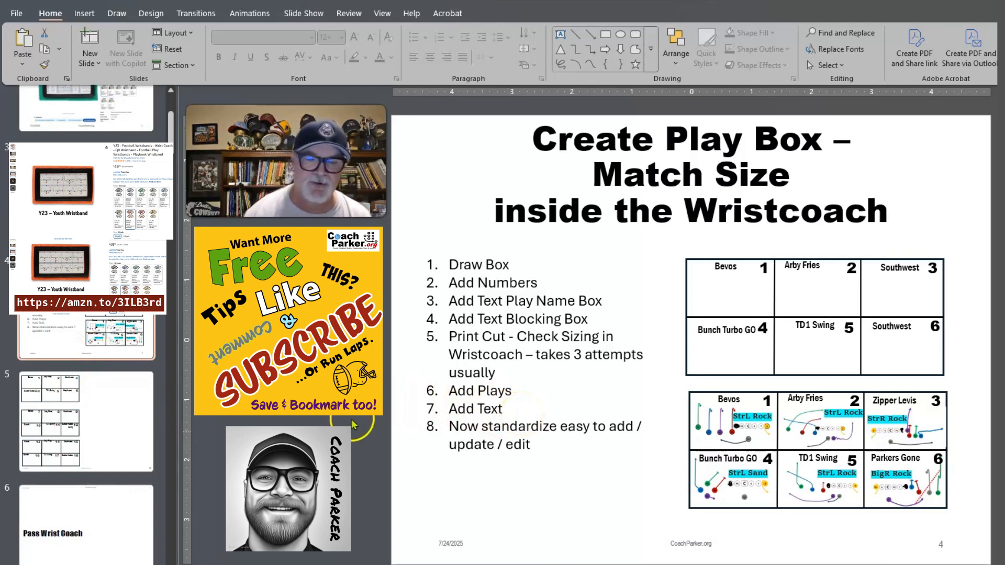
pyautogui.scroll(-3)
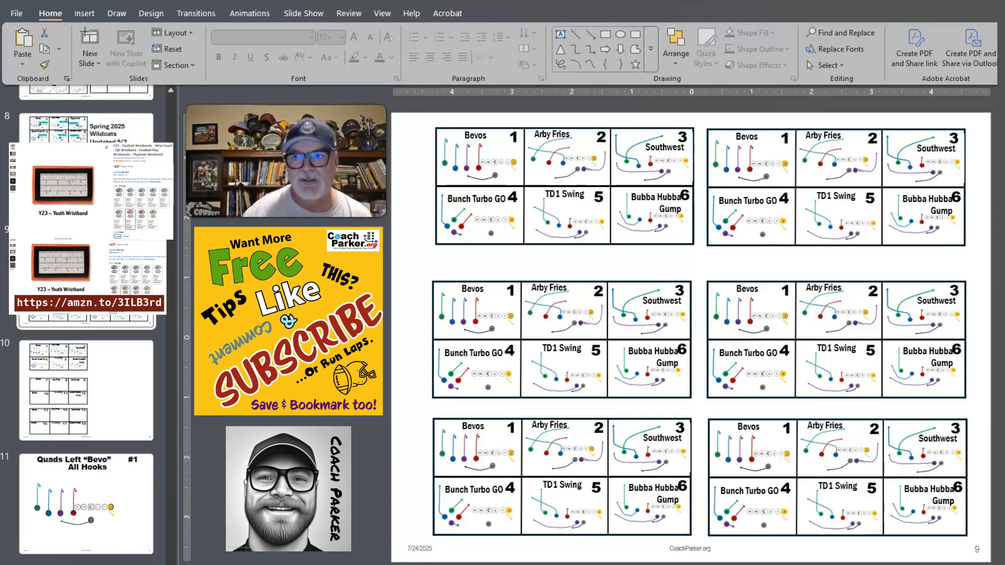
pyautogui.scroll(-3)
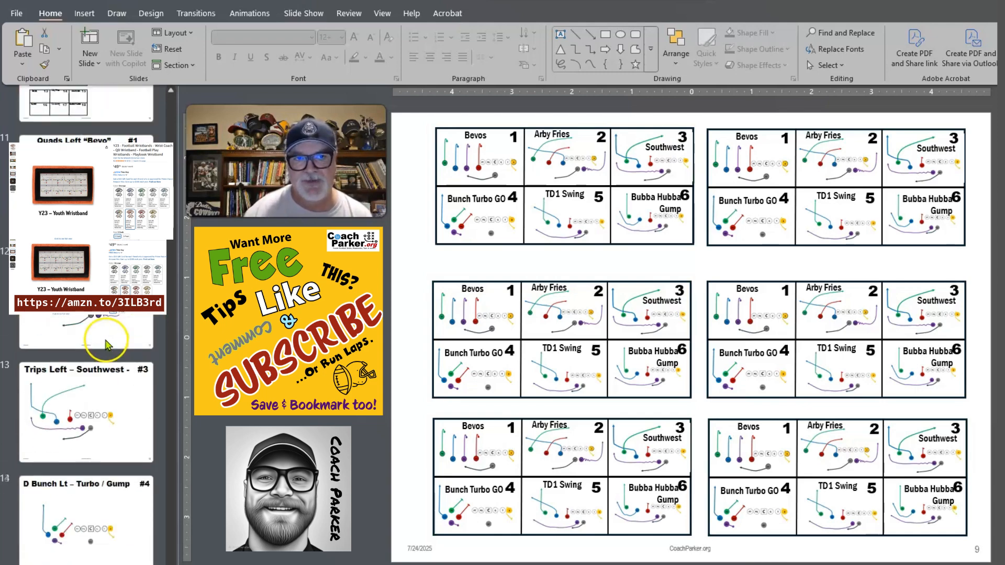